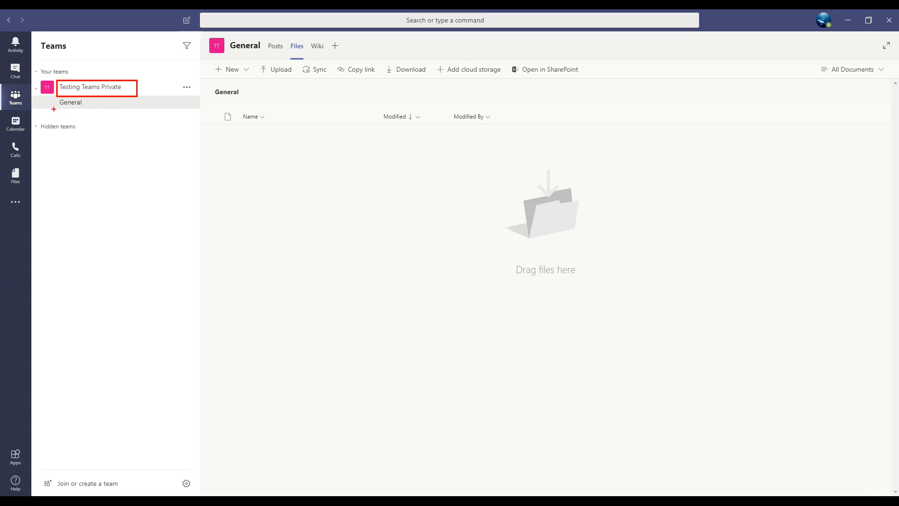
# - Collapse Testing Teams Private and bring up its More options menu
pyautogui.click(36, 86)
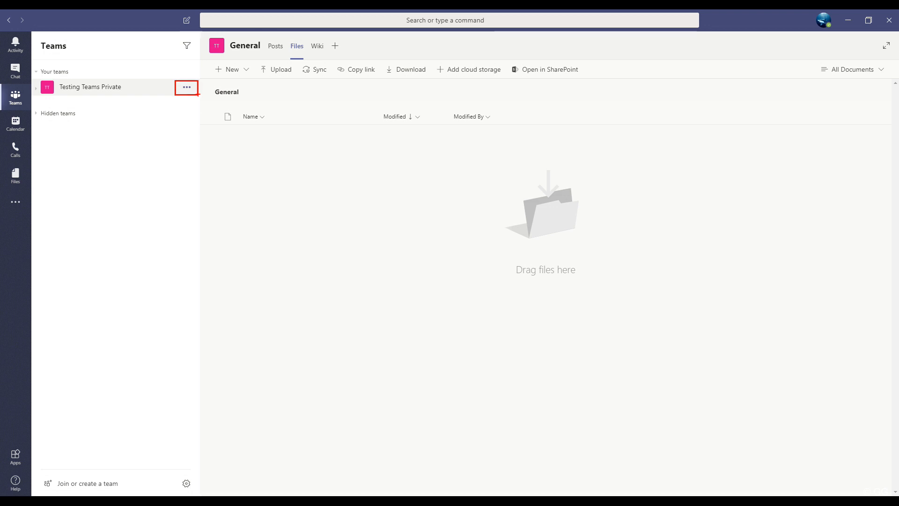
pyautogui.click(185, 87)
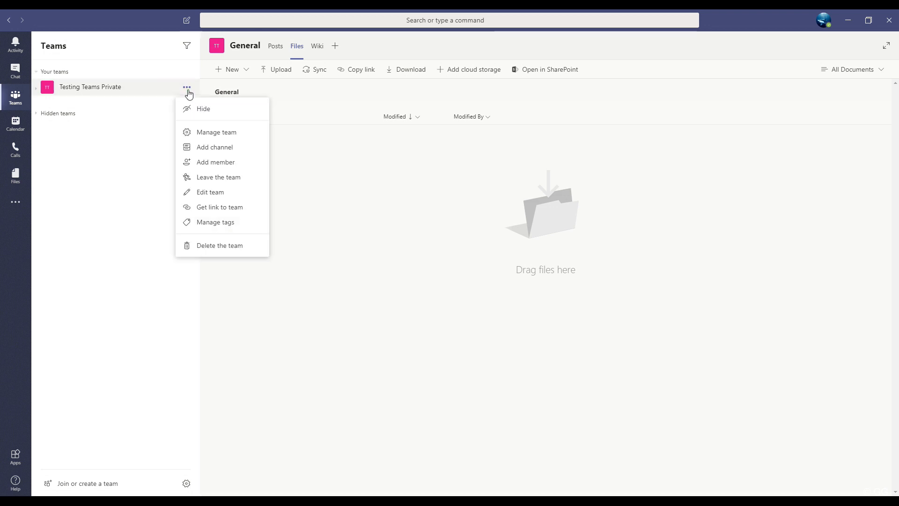
pyautogui.moveTo(223, 108)
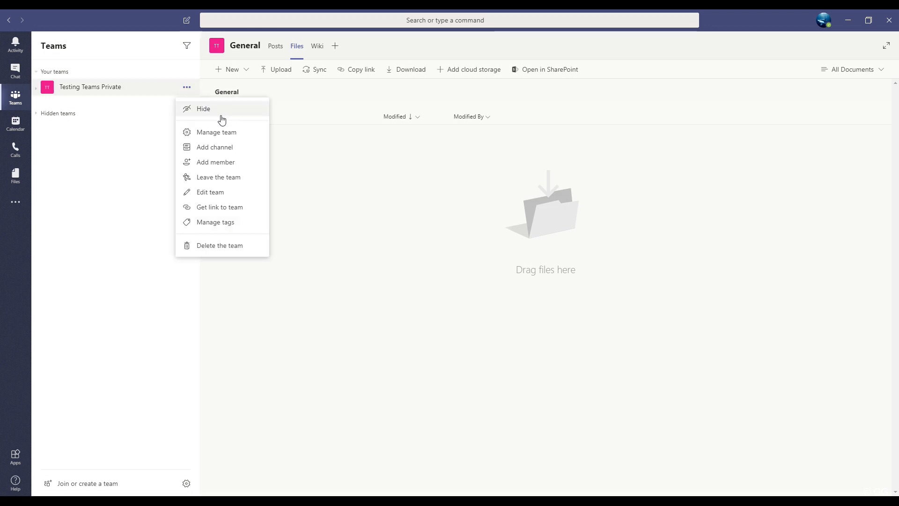
pyautogui.moveTo(240, 150)
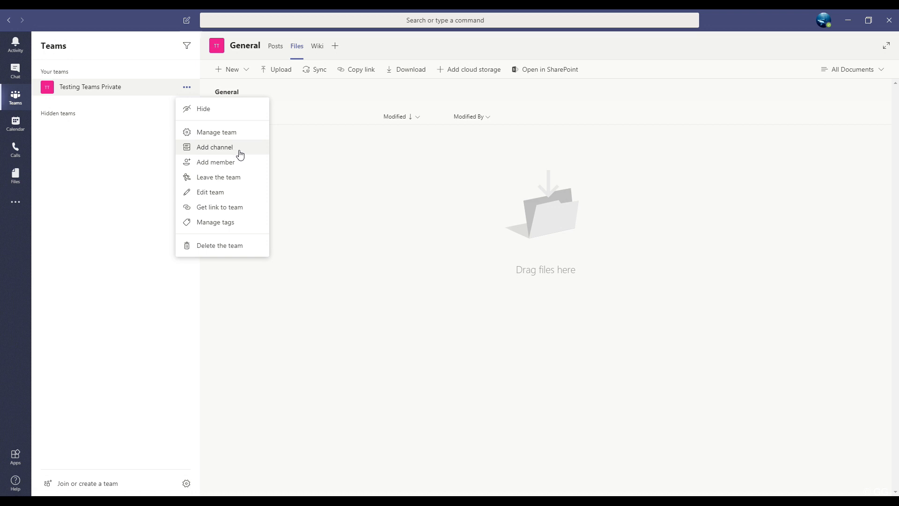
# - Add a channel named 'Sample Channel' with no description and confirm its creation
pyautogui.click(215, 147)
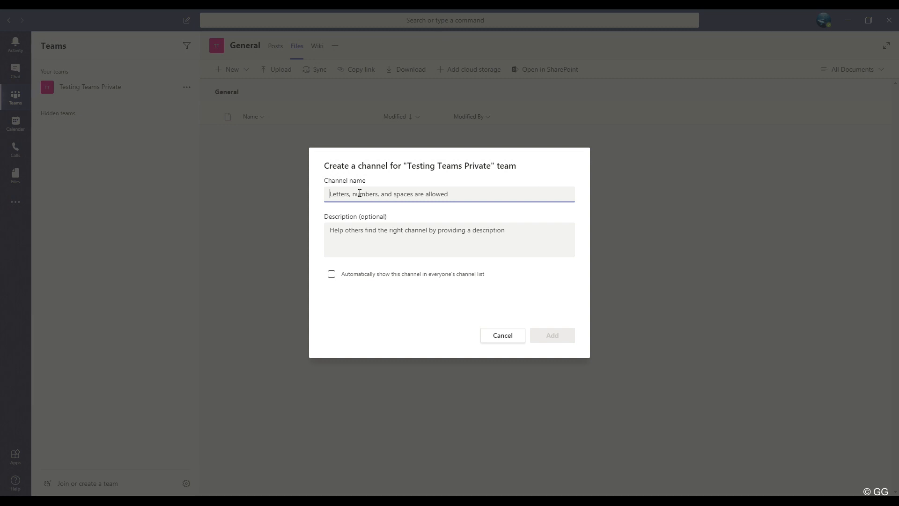
pyautogui.write('Sample')
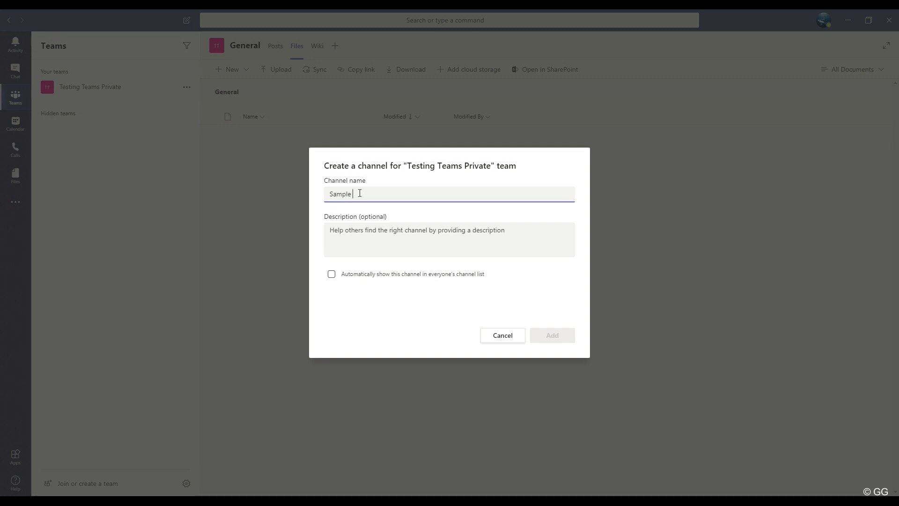
pyautogui.write('Channel')
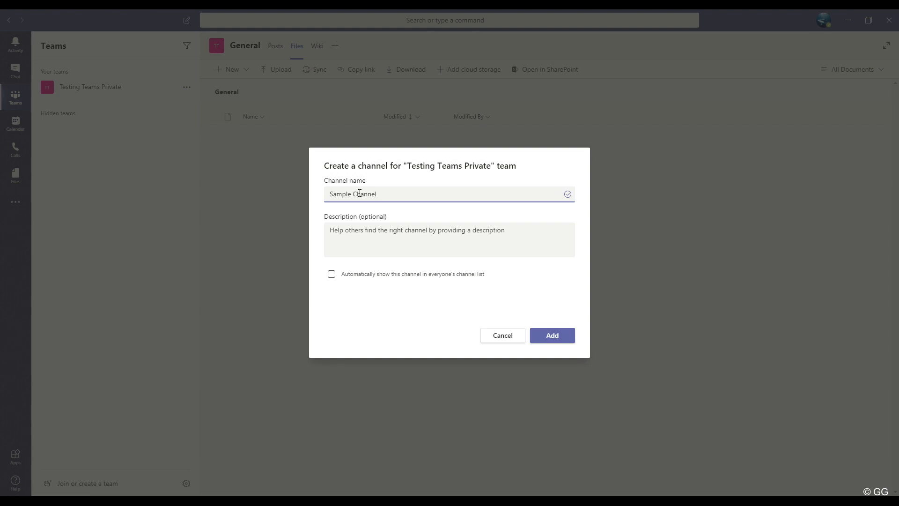
pyautogui.moveTo(410, 230)
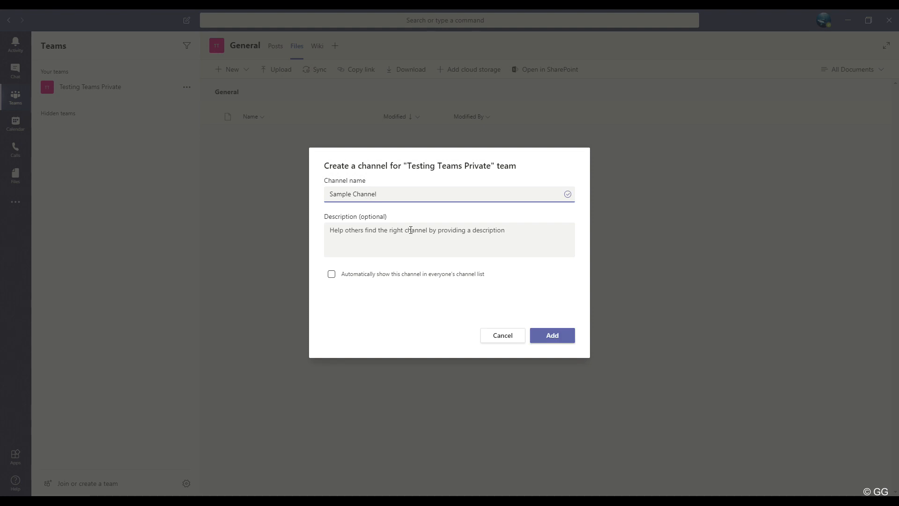
pyautogui.click(386, 240)
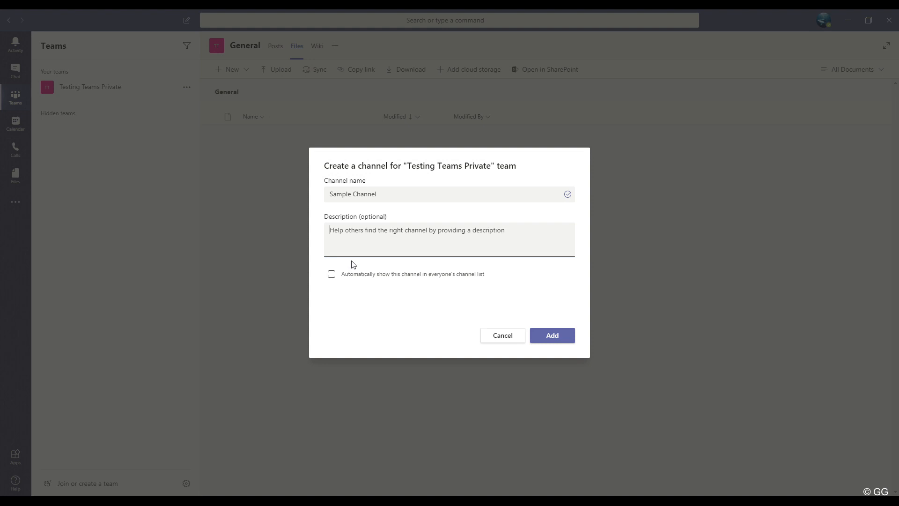
pyautogui.moveTo(336, 281)
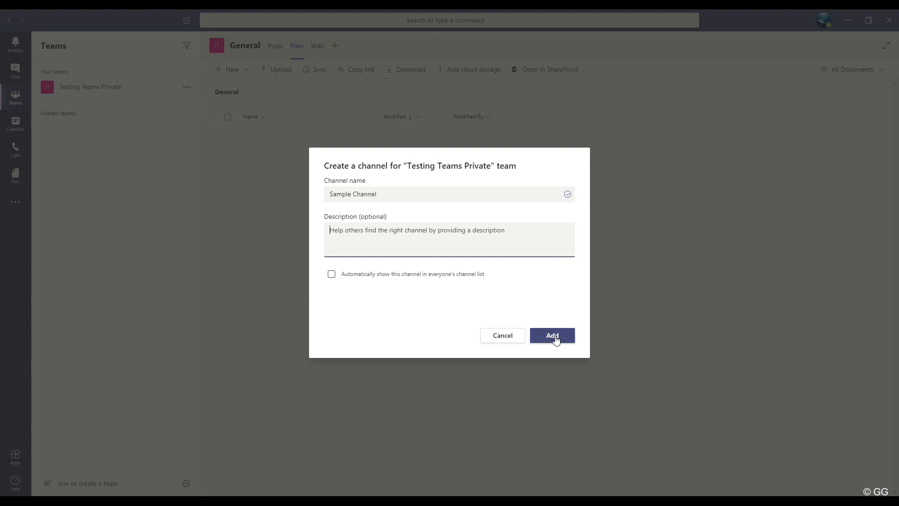
pyautogui.click(551, 336)
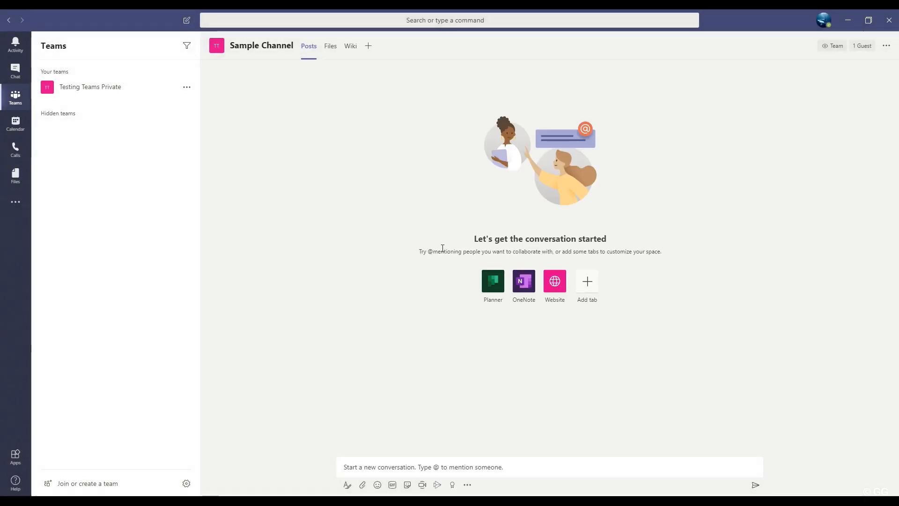
pyautogui.moveTo(37, 93)
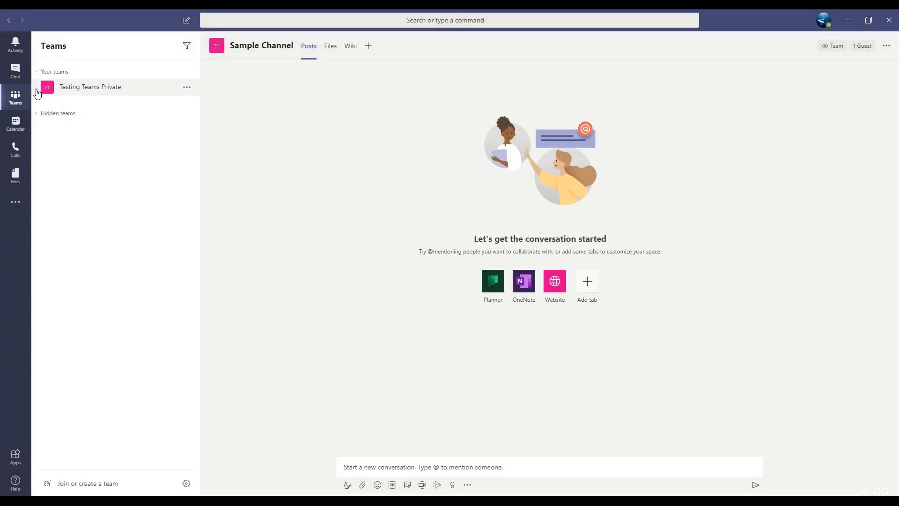
# - Expand the team, visit General, then return to Sample Channel's empty Posts view
pyautogui.click(90, 86)
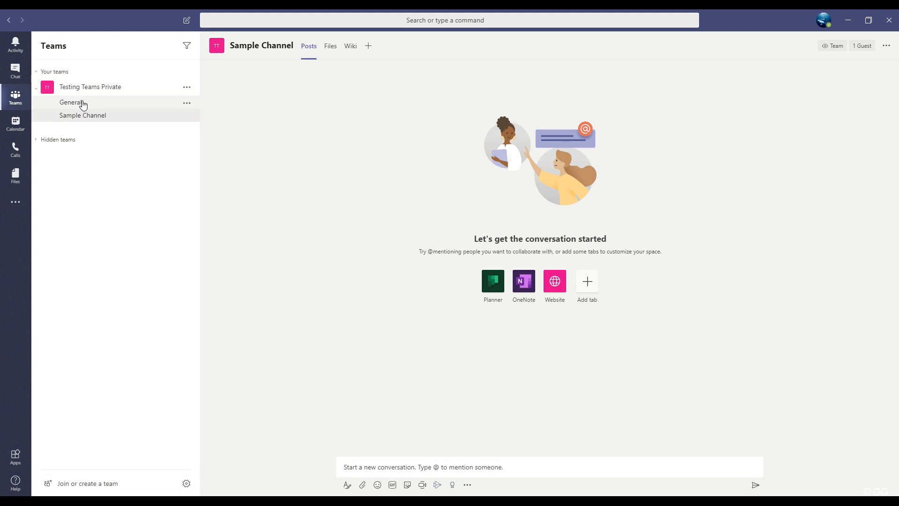
pyautogui.moveTo(119, 126)
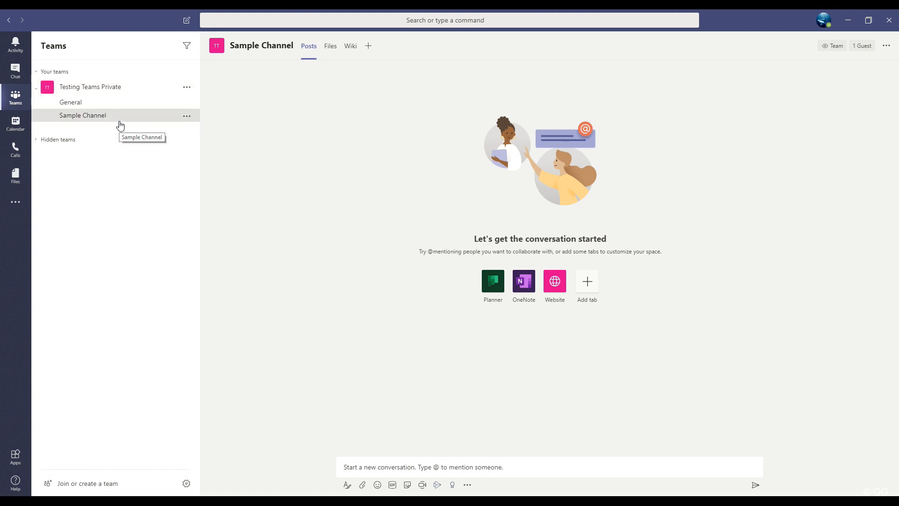
pyautogui.click(71, 103)
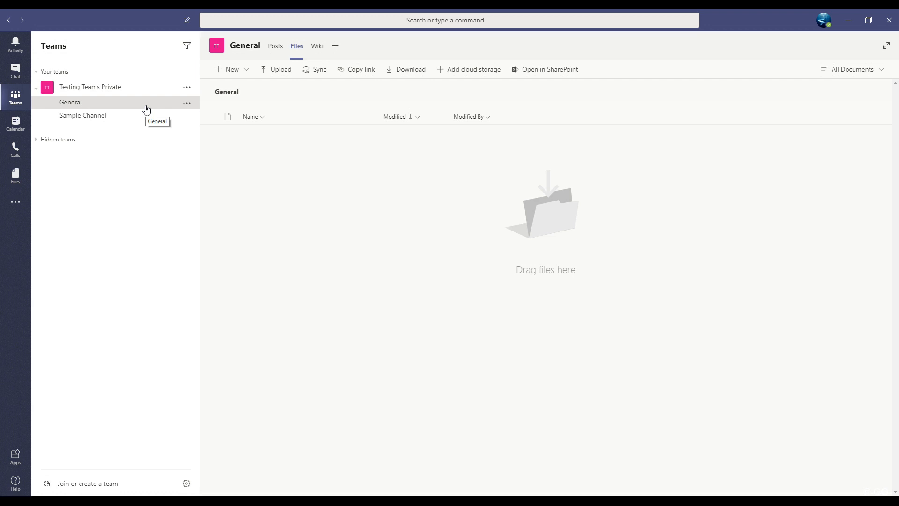
pyautogui.moveTo(147, 124)
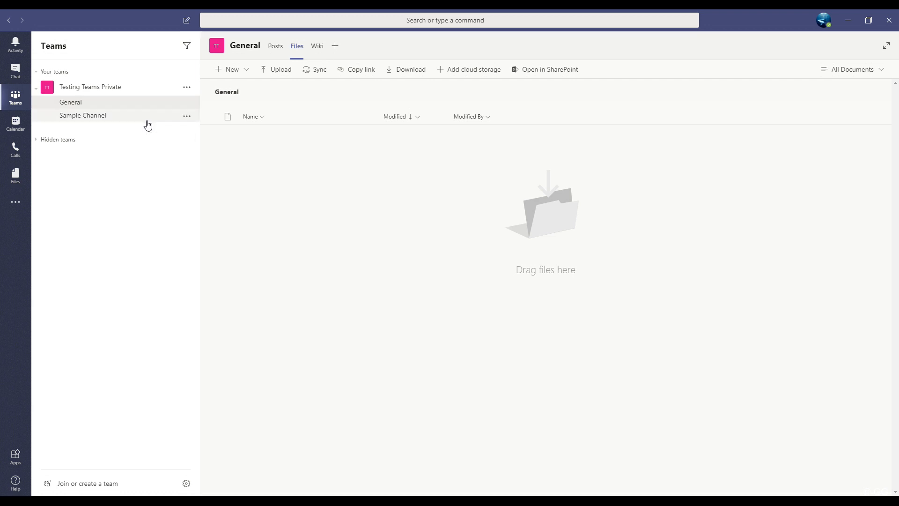
pyautogui.click(83, 115)
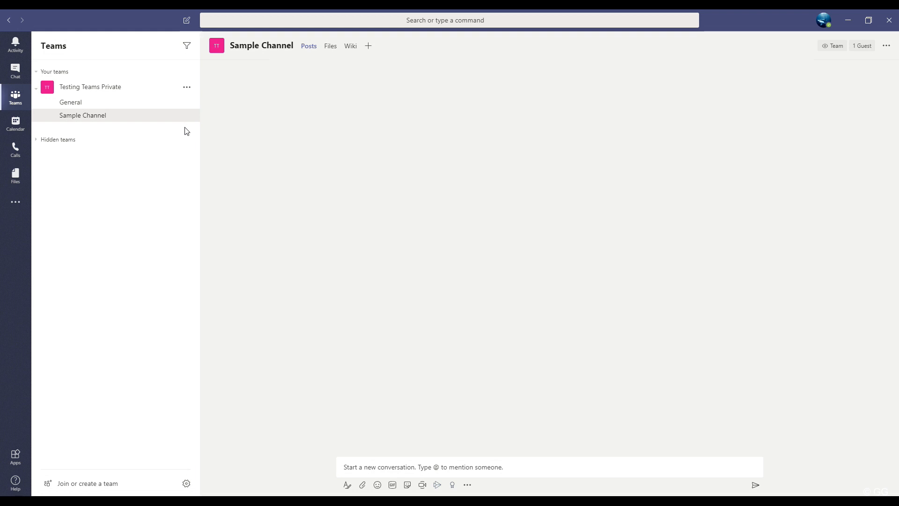
pyautogui.moveTo(185, 115)
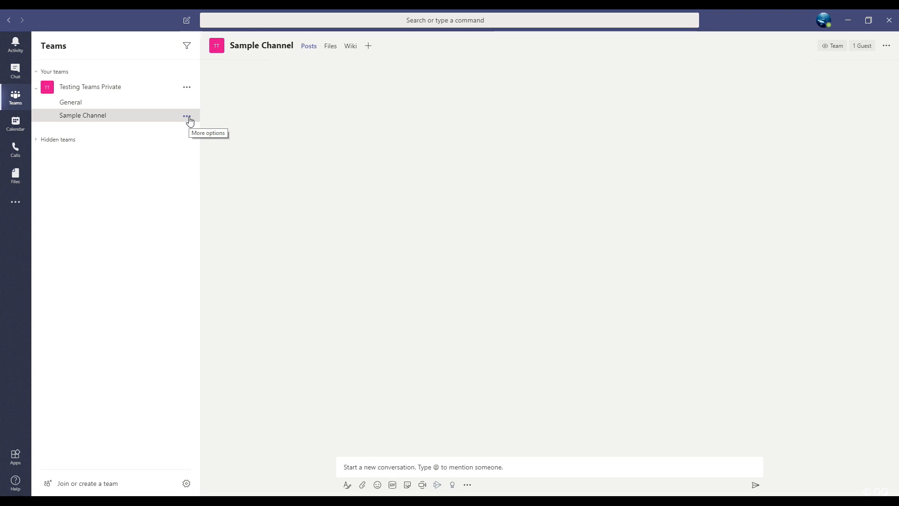
# - Hide Sample Channel from the channel list and switch to General
pyautogui.click(186, 115)
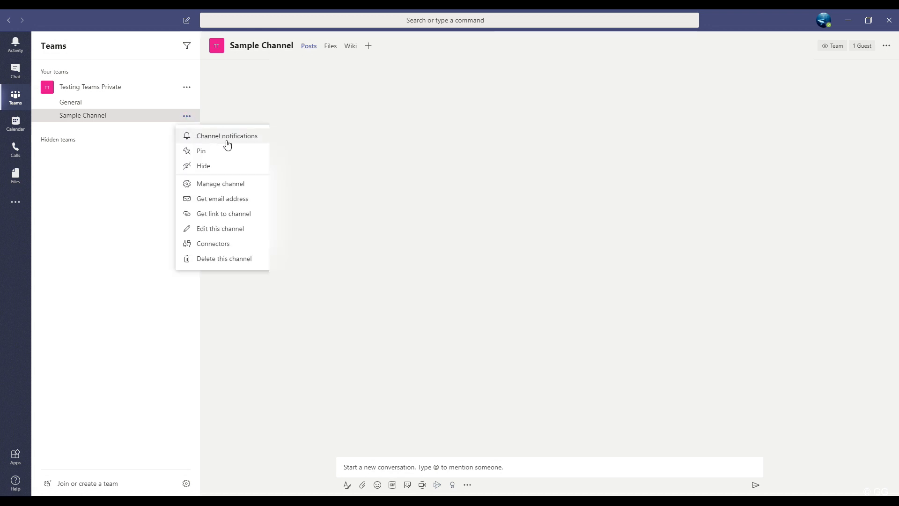
pyautogui.moveTo(237, 170)
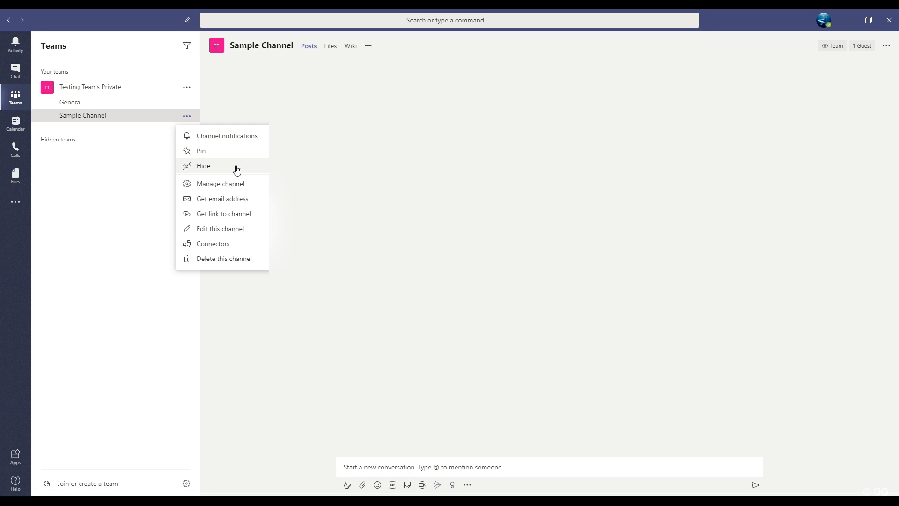
pyautogui.click(203, 166)
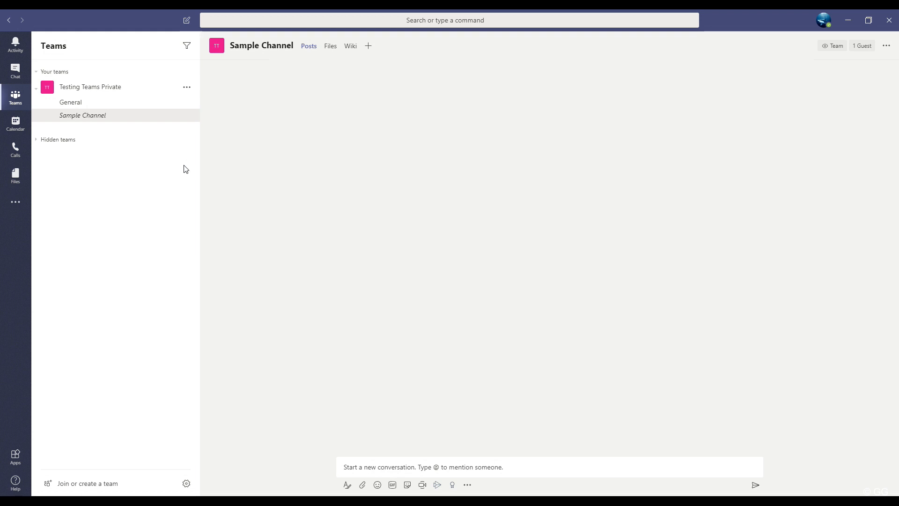
pyautogui.moveTo(119, 107)
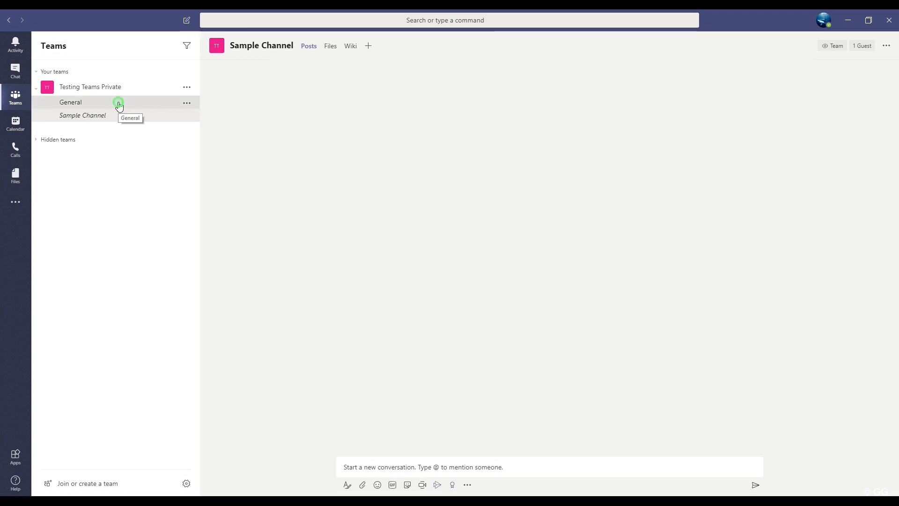
pyautogui.click(70, 102)
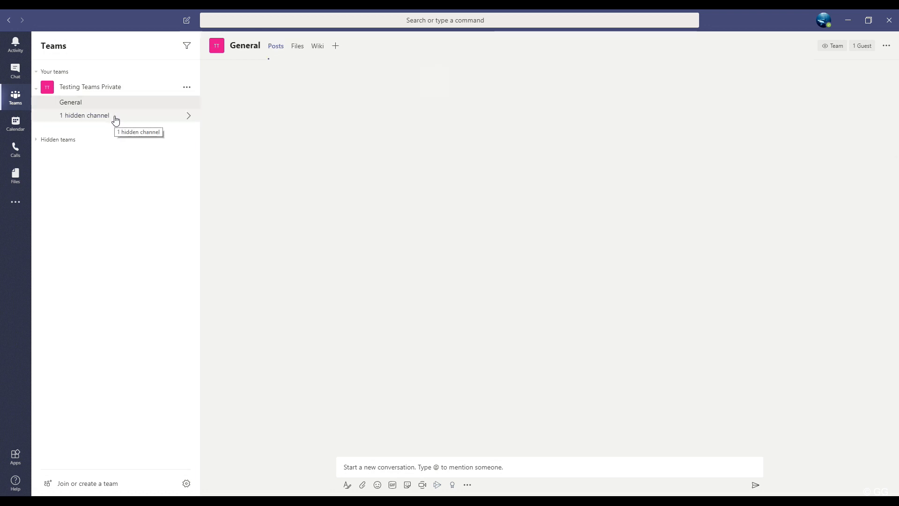
pyautogui.moveTo(163, 129)
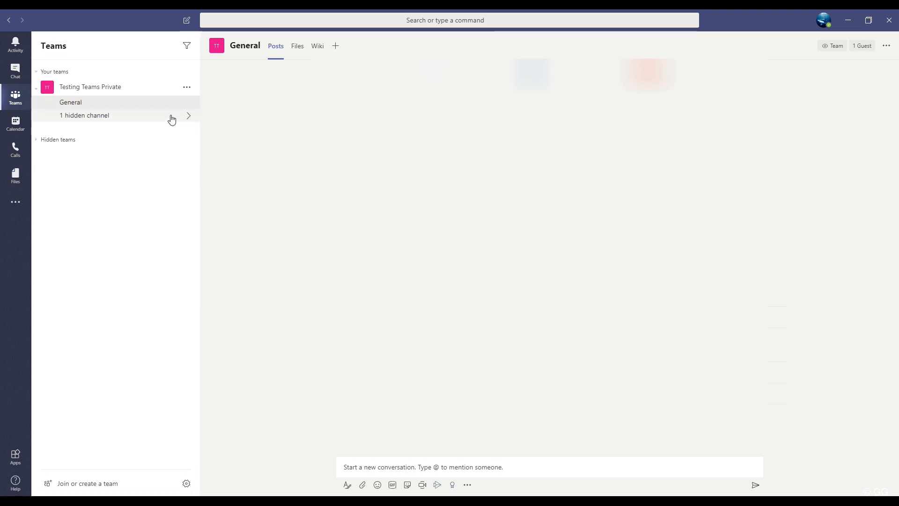
pyautogui.moveTo(170, 119)
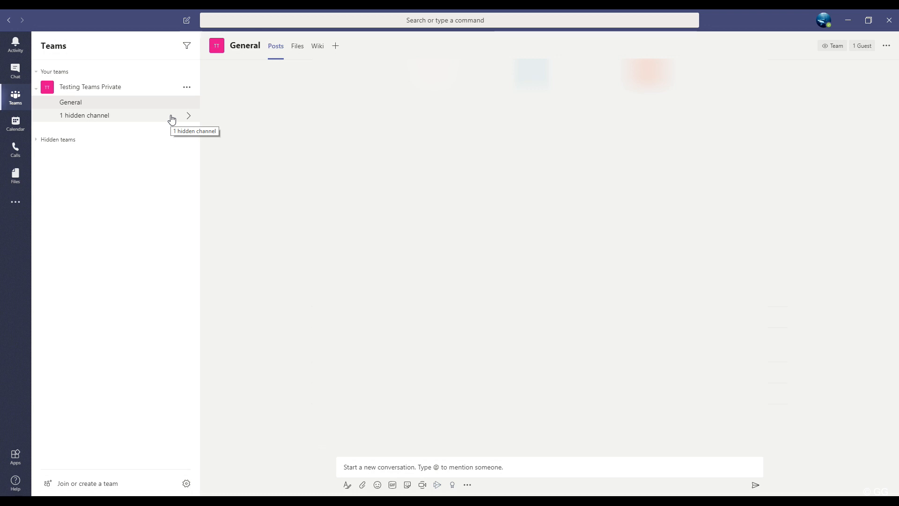
# - Reopen Sample Channel from the hidden channels and bring up its actions to show it again
pyautogui.click(188, 115)
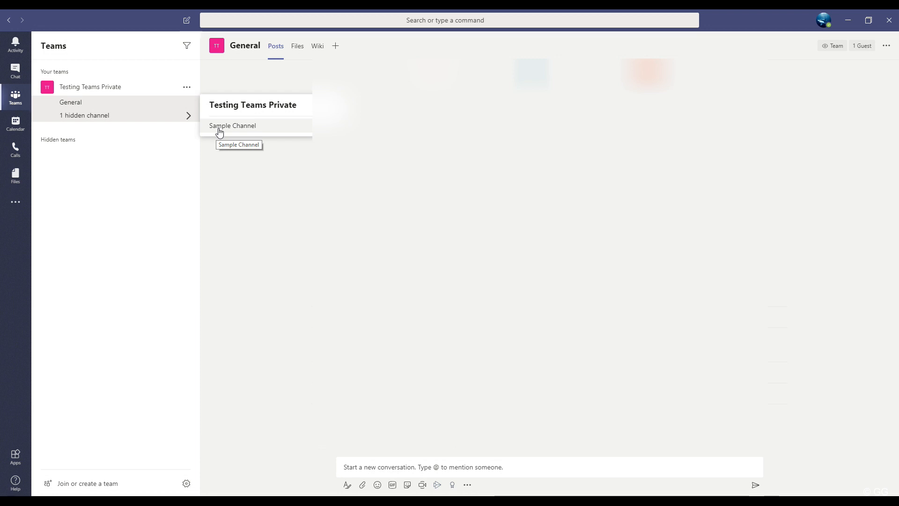
pyautogui.click(232, 125)
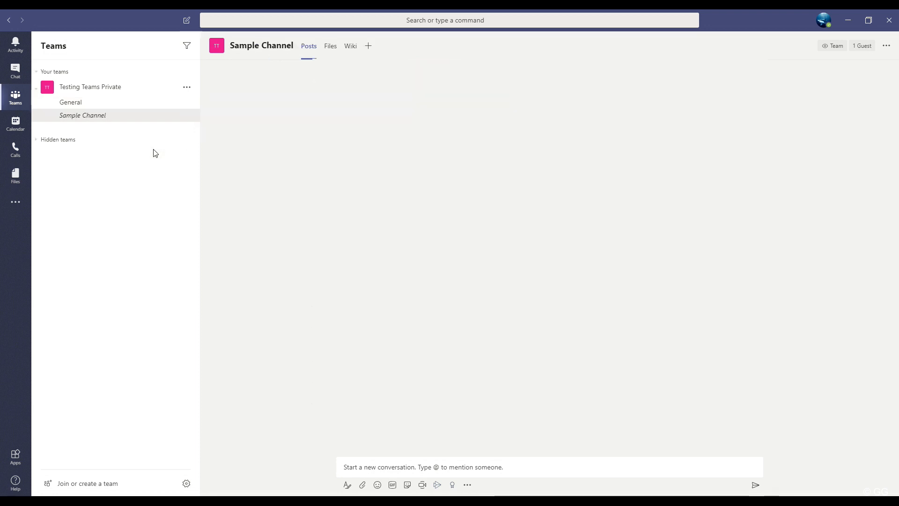
pyautogui.moveTo(134, 192)
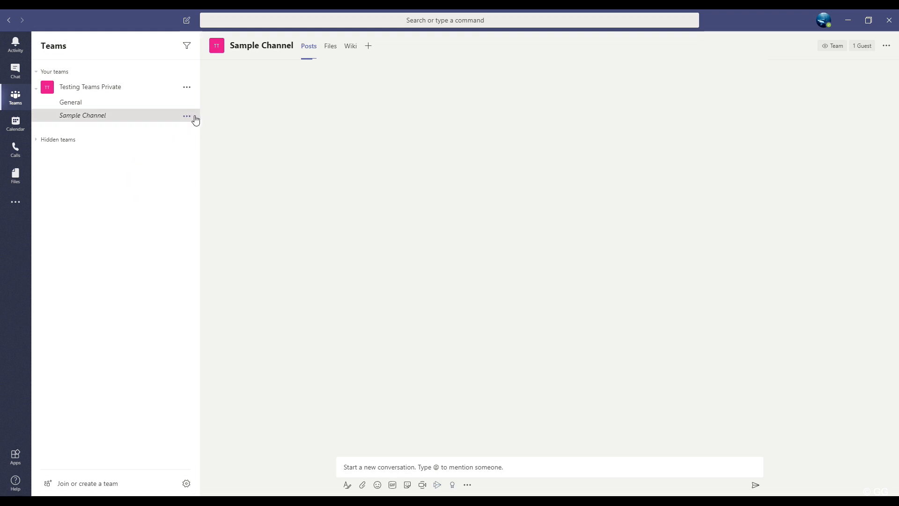
pyautogui.moveTo(185, 117)
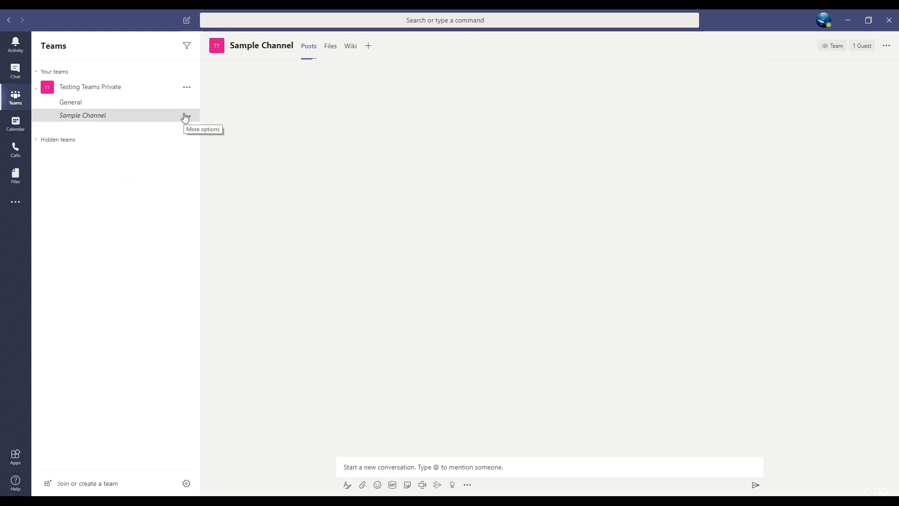
pyautogui.moveTo(187, 116)
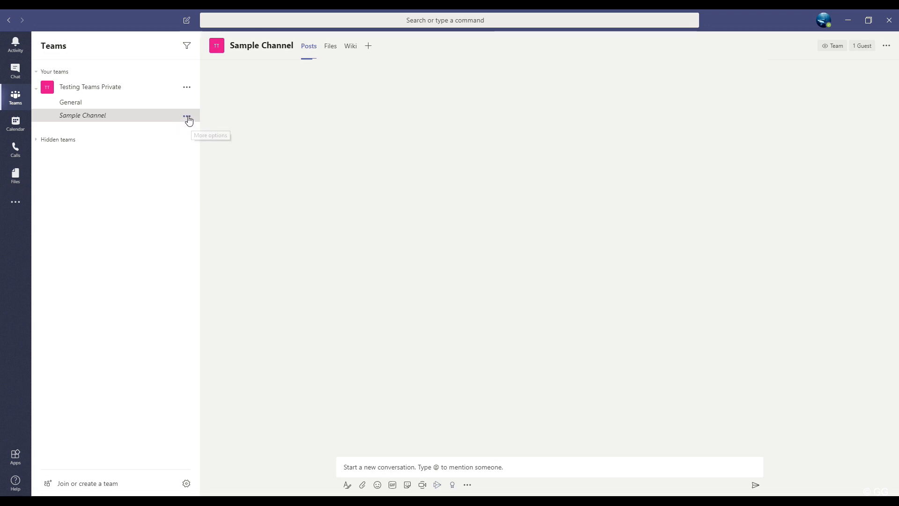
pyautogui.click(187, 116)
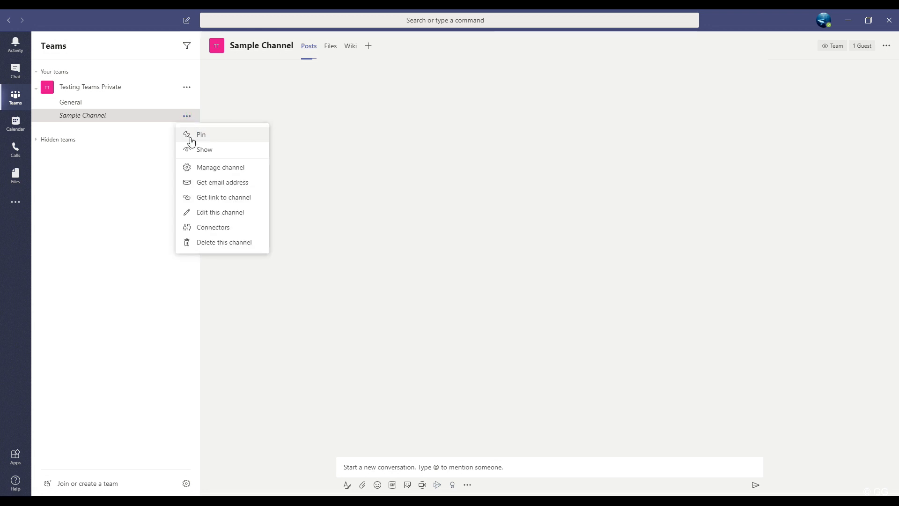
pyautogui.moveTo(204, 150)
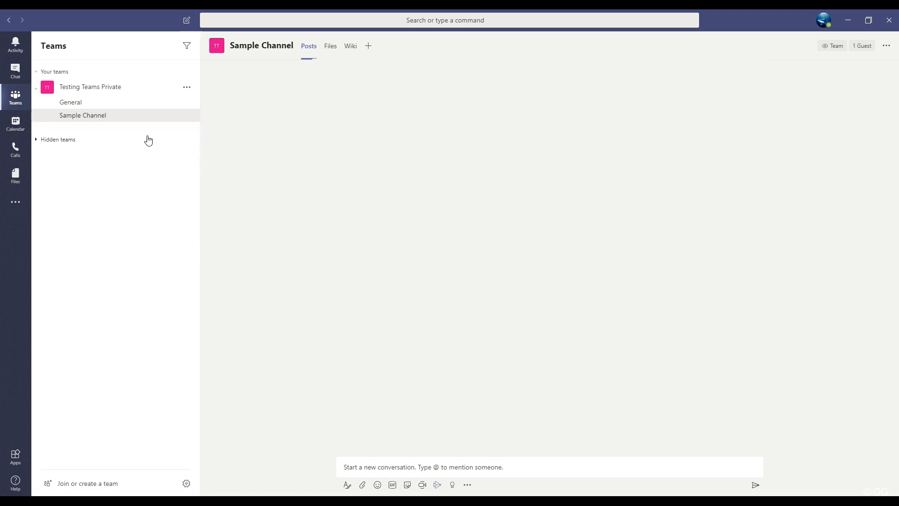
pyautogui.moveTo(151, 123)
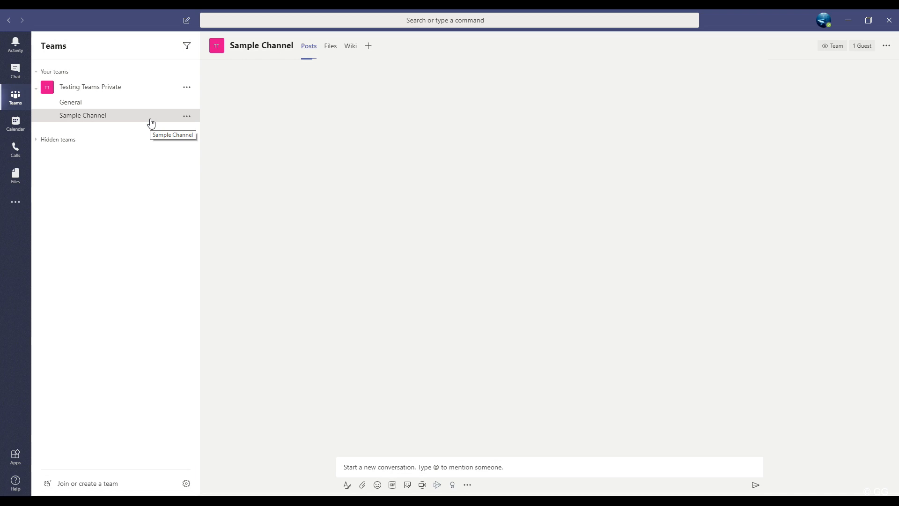
# - View Sample Channel's empty Files list and bring up its actions menu
pyautogui.click(331, 46)
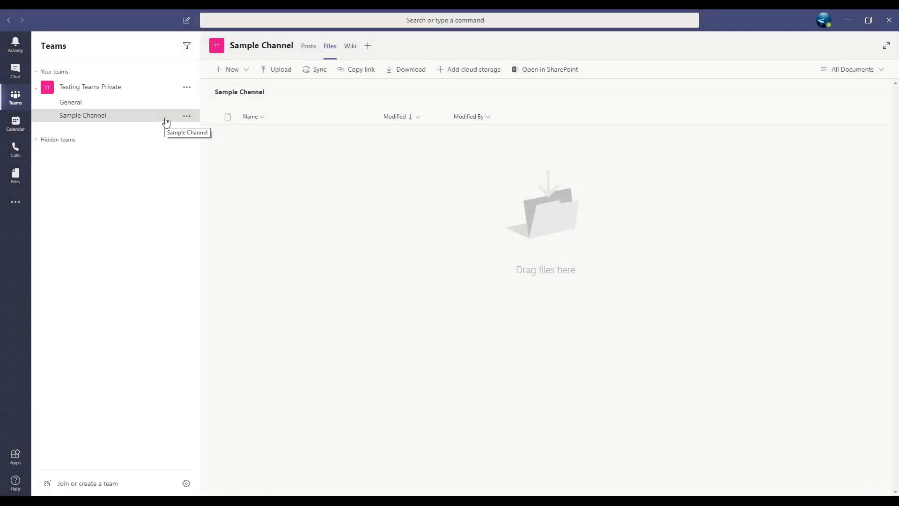
pyautogui.moveTo(176, 122)
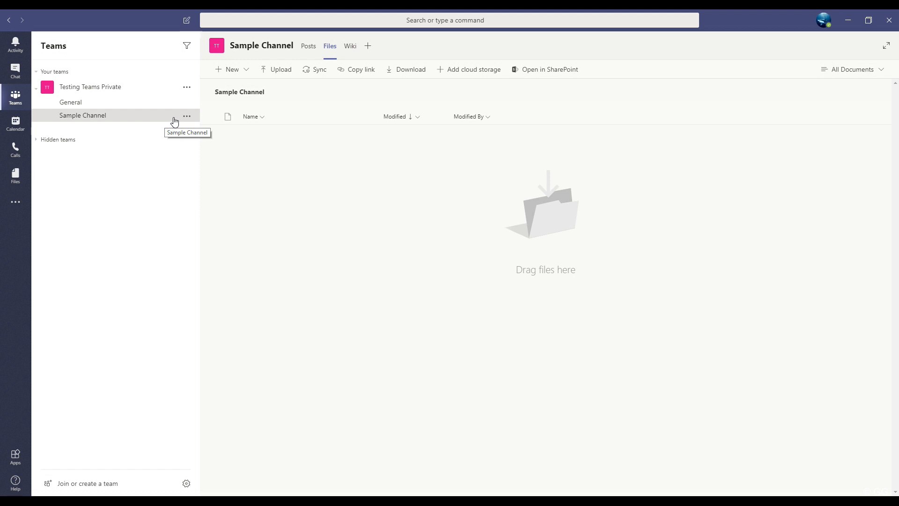
pyautogui.moveTo(187, 118)
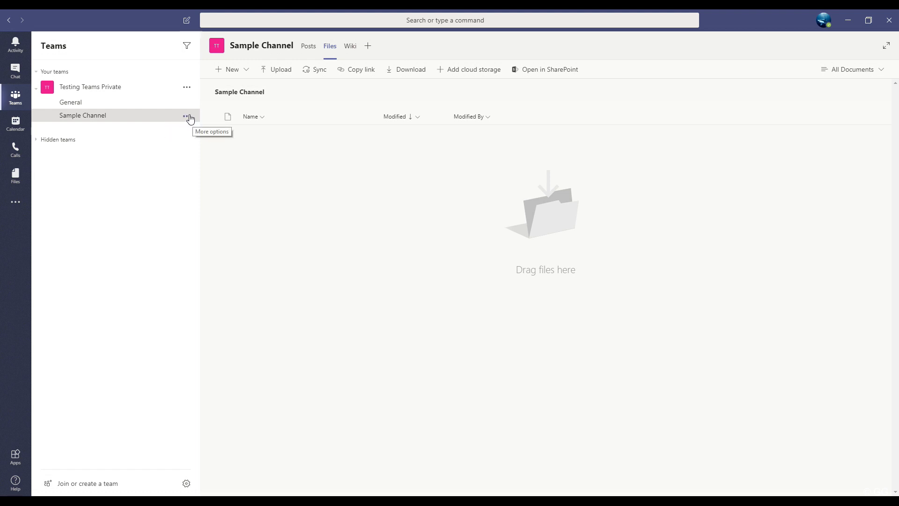
pyautogui.moveTo(188, 121)
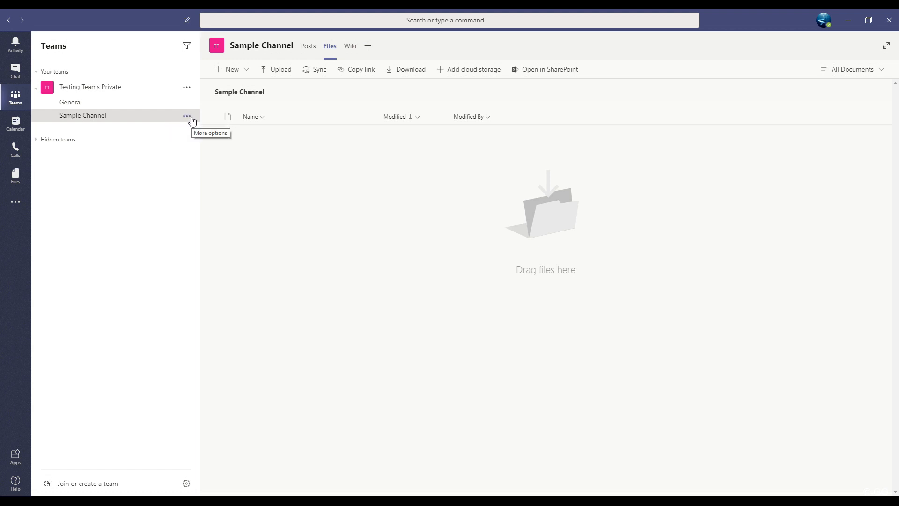
pyautogui.click(187, 121)
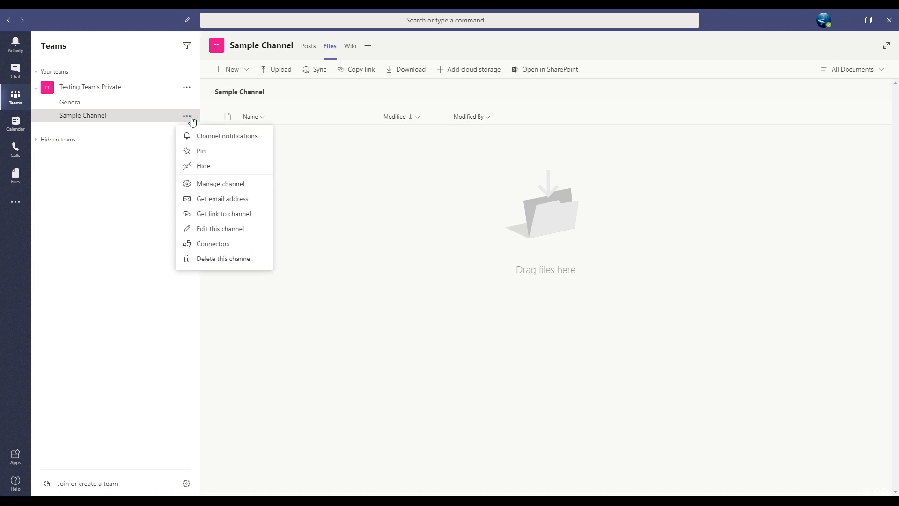
pyautogui.moveTo(246, 259)
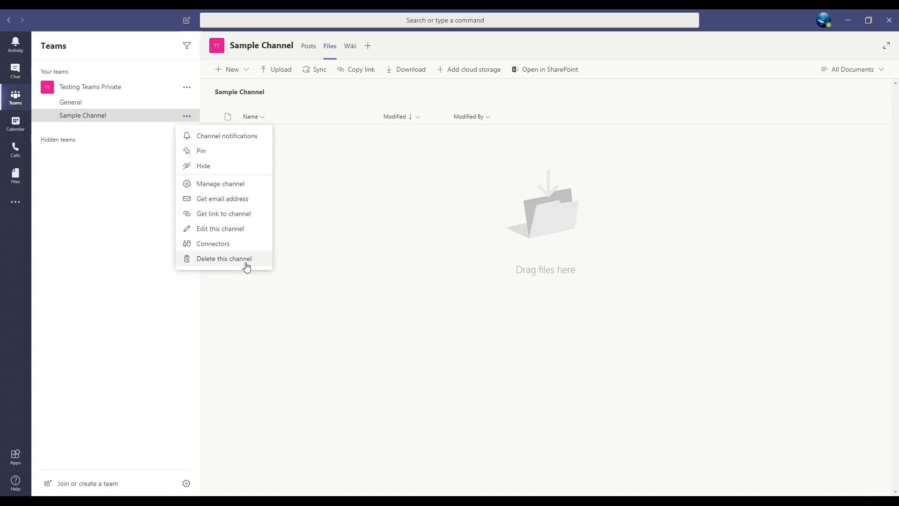
pyautogui.moveTo(249, 262)
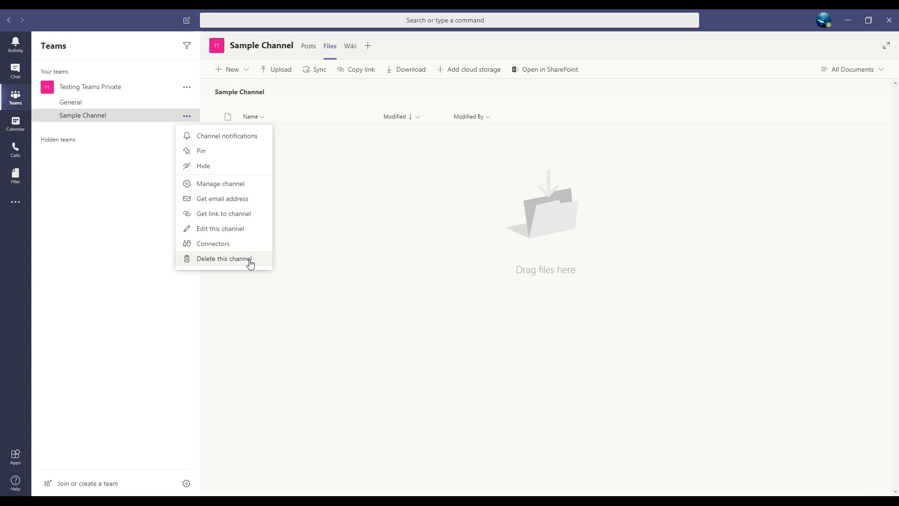
pyautogui.moveTo(261, 263)
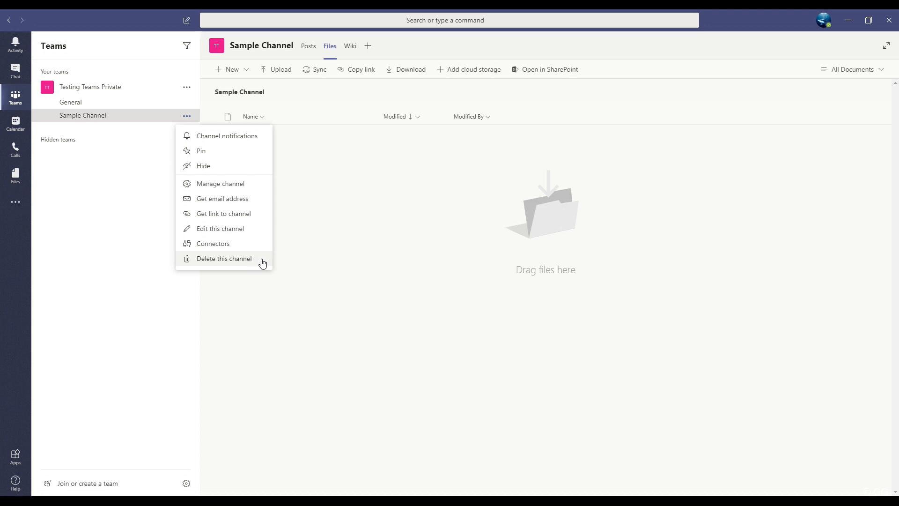
# - Start deleting Sample Channel, then cancel the confirmation so the channel remains
pyautogui.click(224, 259)
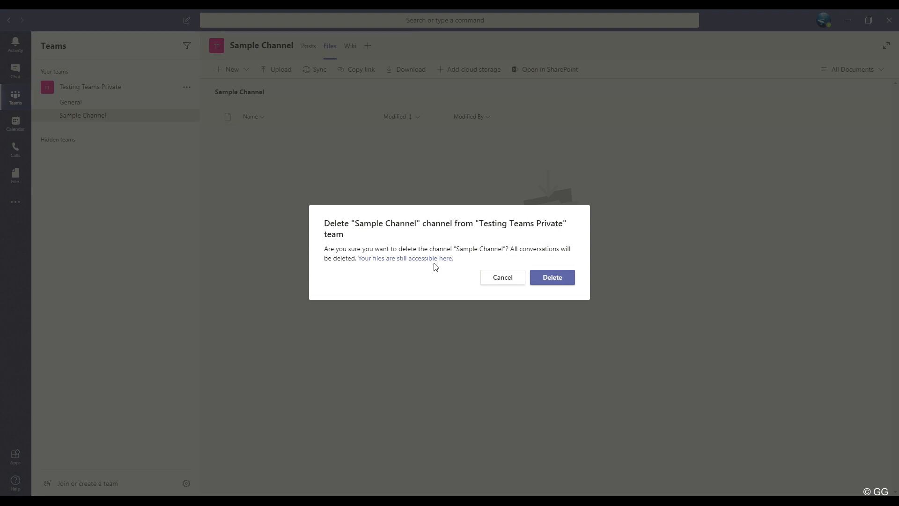
pyautogui.moveTo(121, 106)
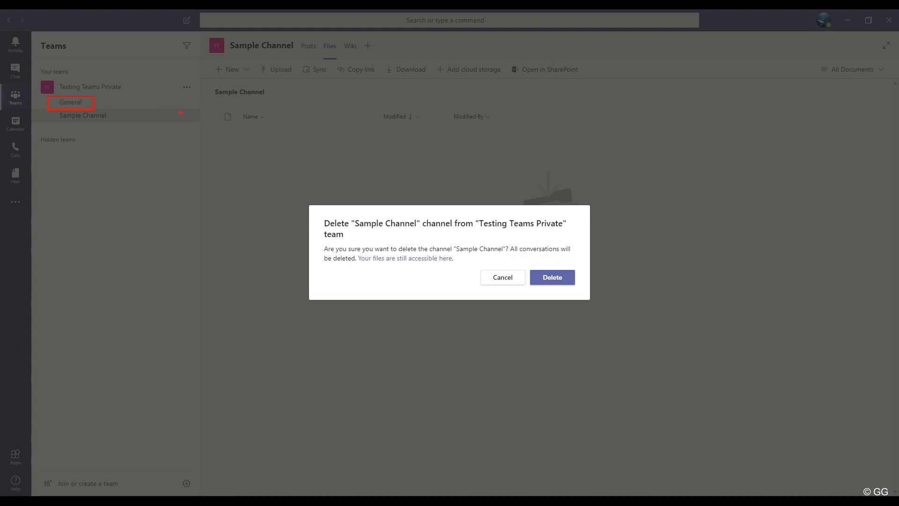
pyautogui.moveTo(413, 275)
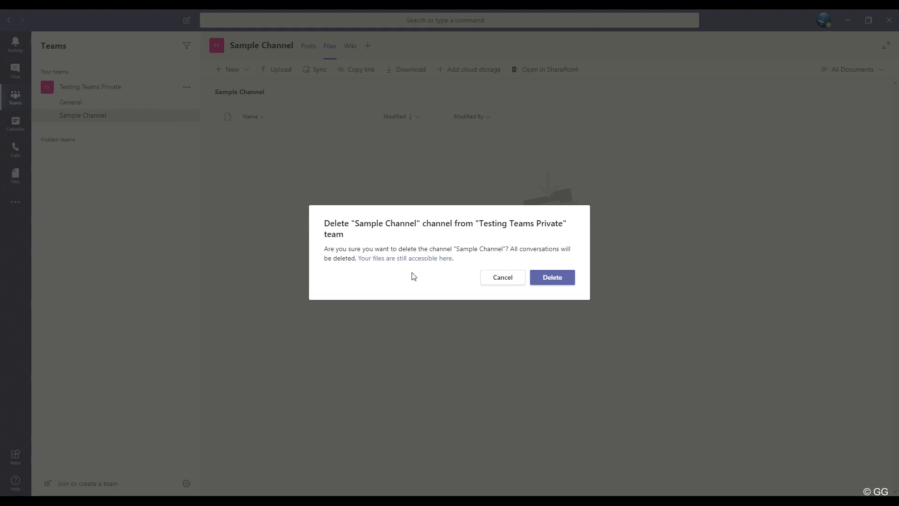
pyautogui.moveTo(424, 280)
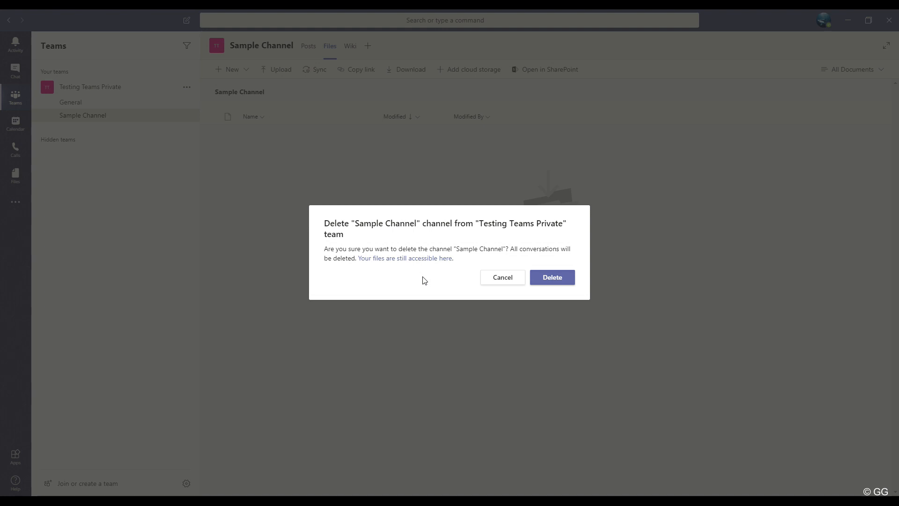
pyautogui.moveTo(431, 293)
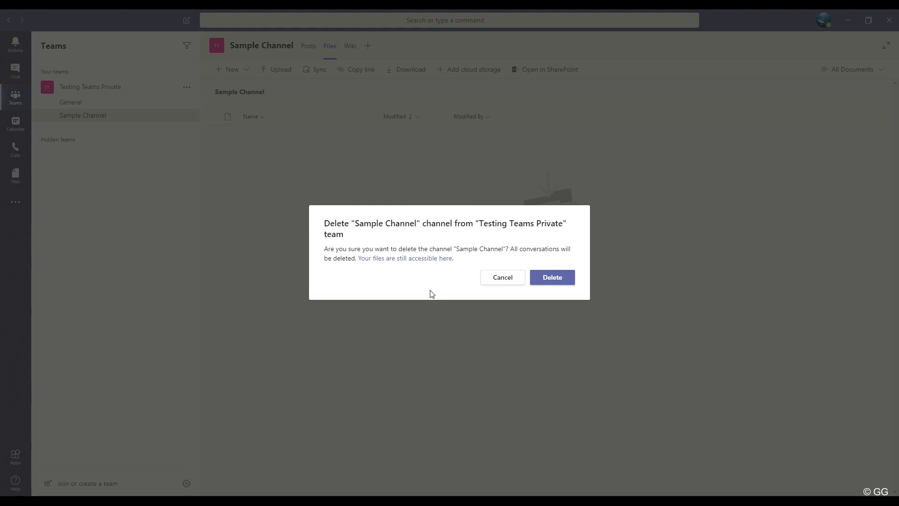
pyautogui.moveTo(441, 267)
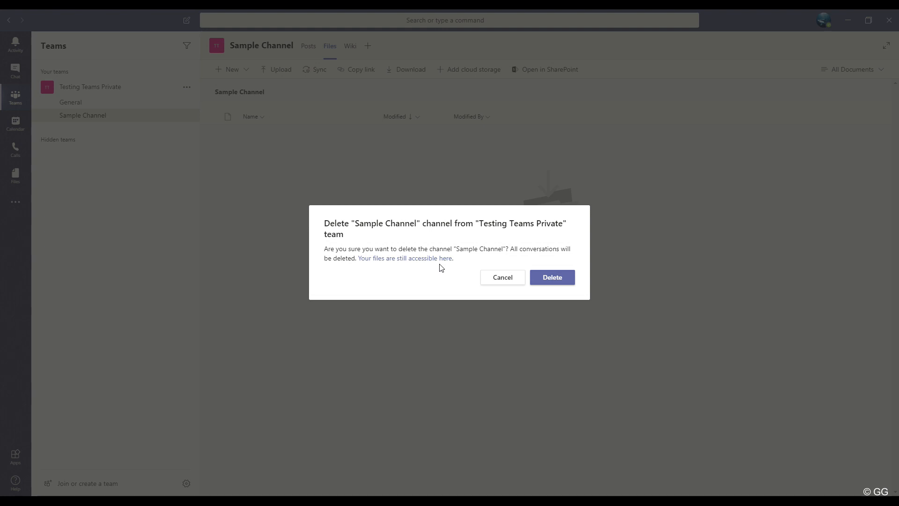
pyautogui.moveTo(568, 277)
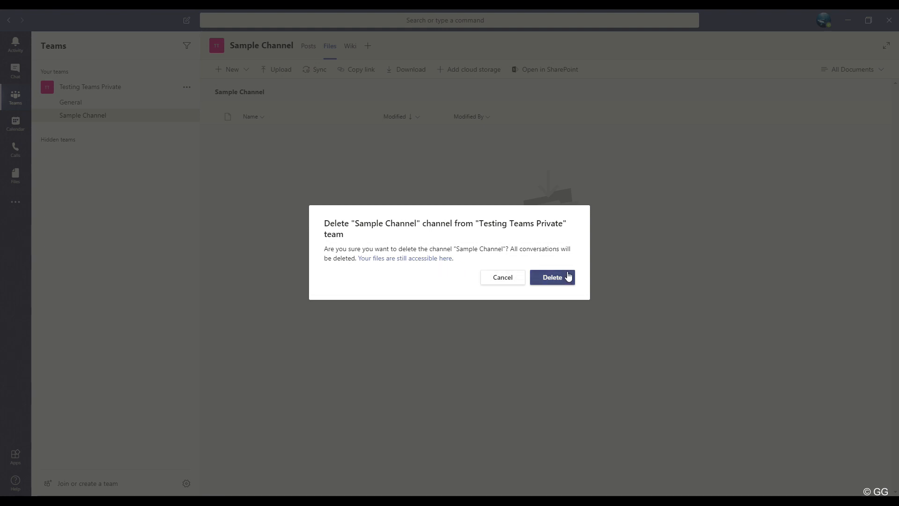
pyautogui.moveTo(562, 282)
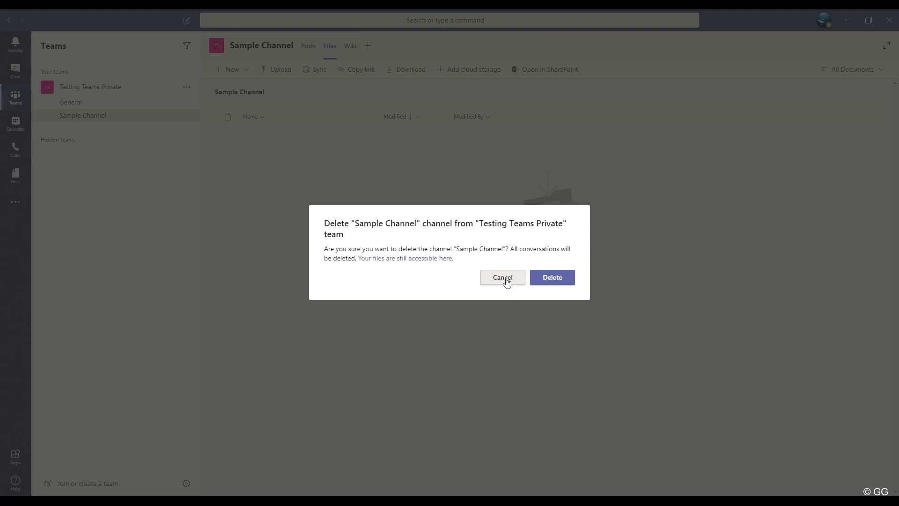
pyautogui.click(502, 277)
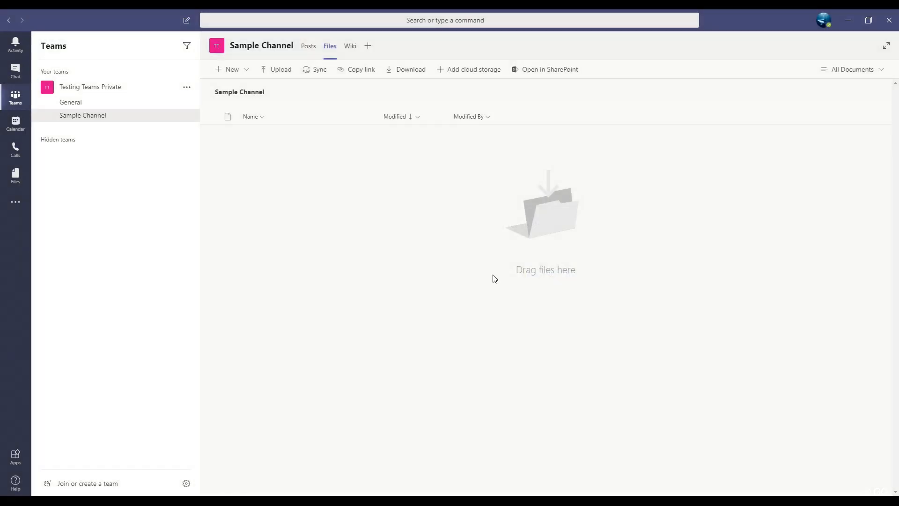
pyautogui.moveTo(402, 248)
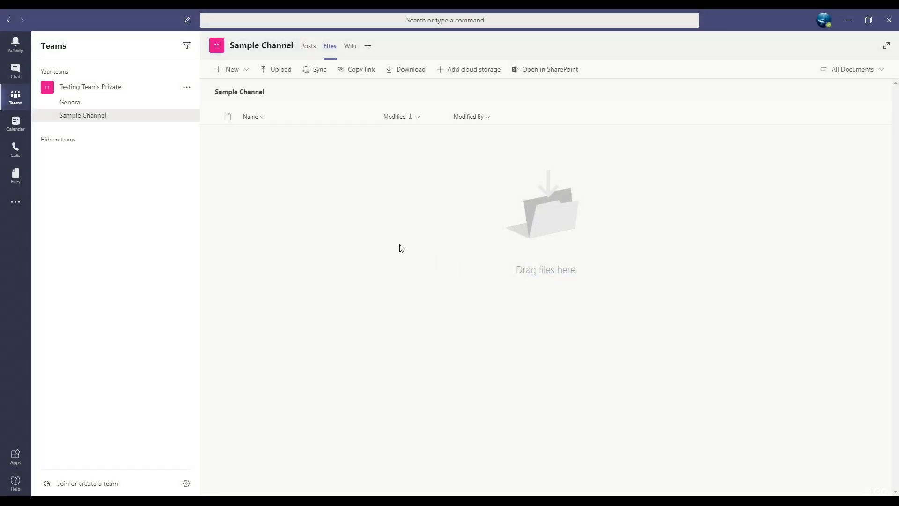